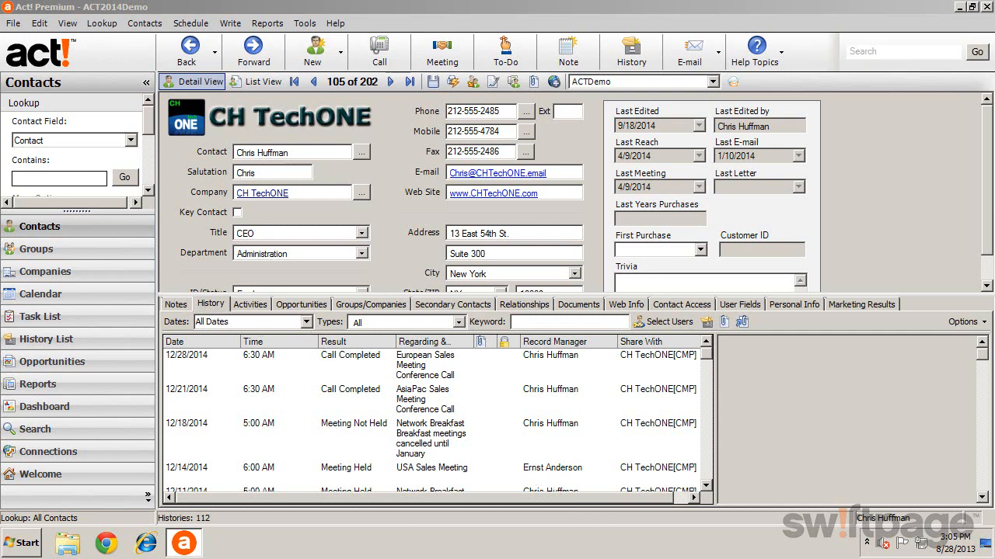
- Switch to the Companies area to list all company records
click(45, 271)
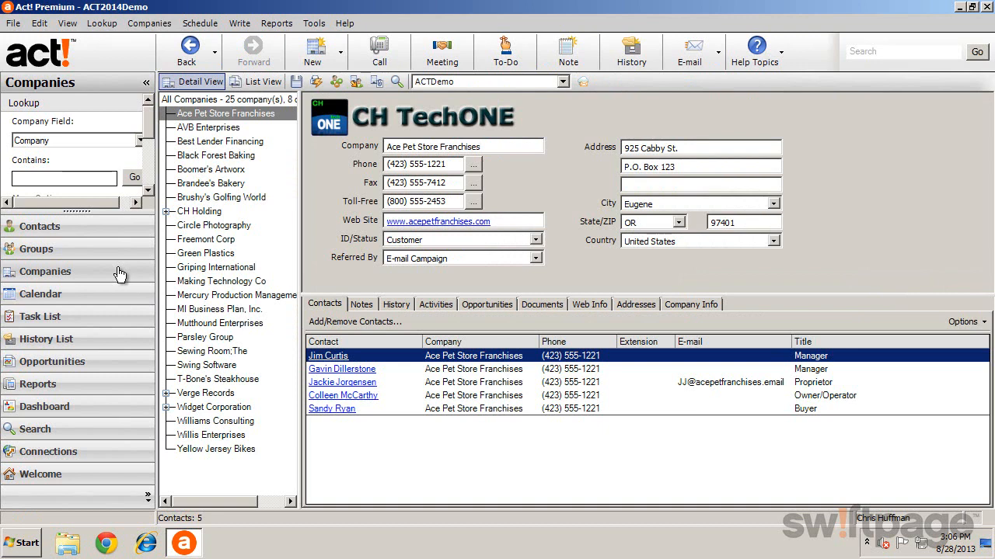
mouse_move(322, 248)
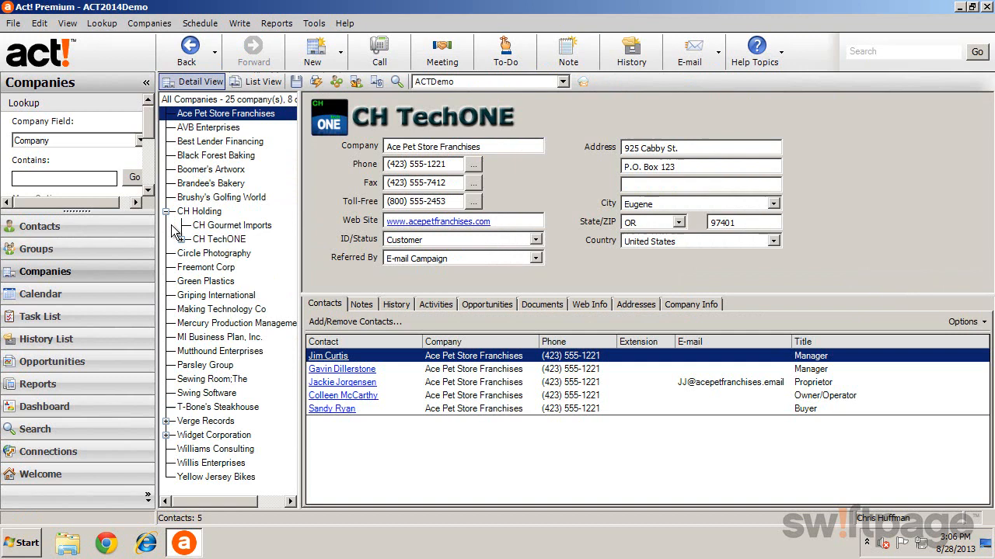
- Expand CH TechONE's divisions and open the AVB Enterprises company record
click(181, 239)
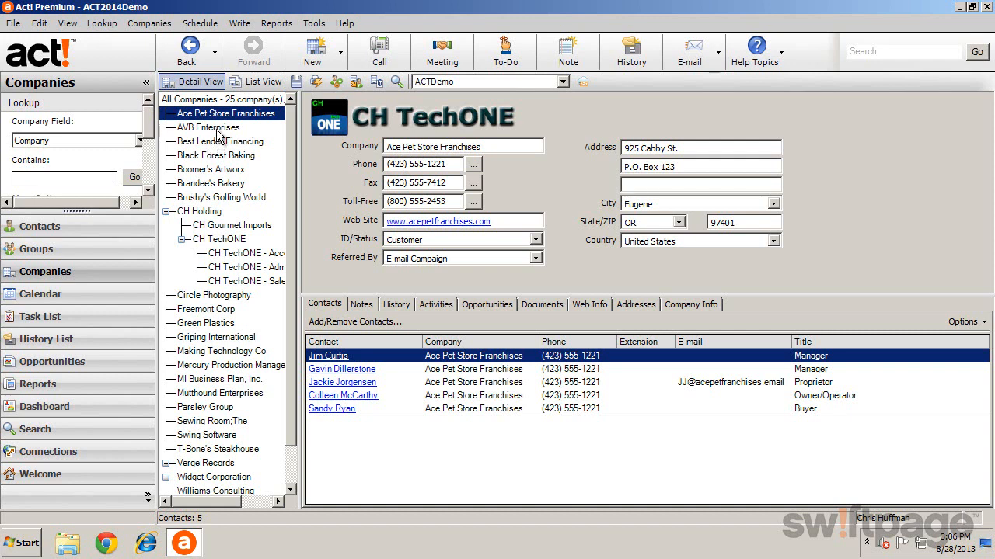
click(208, 128)
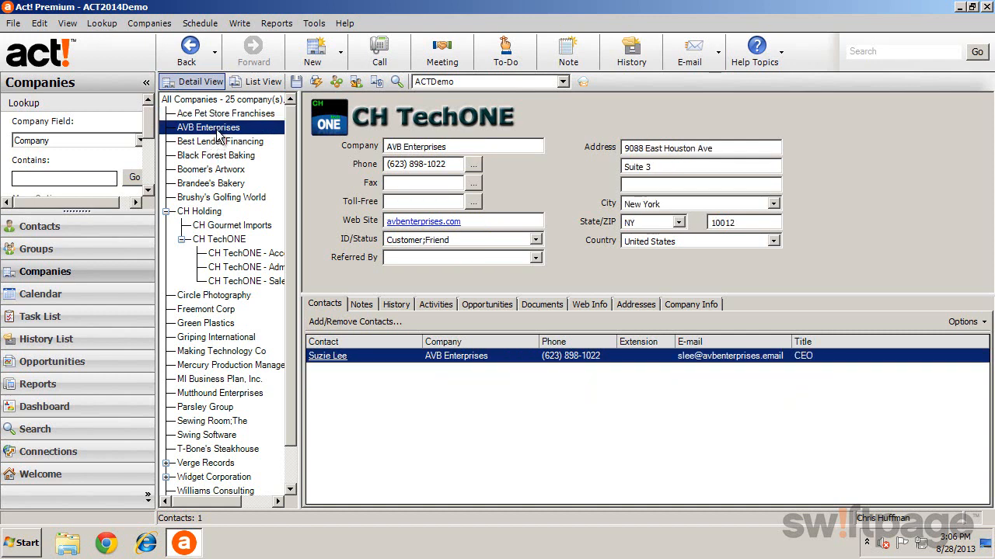
mouse_move(330, 261)
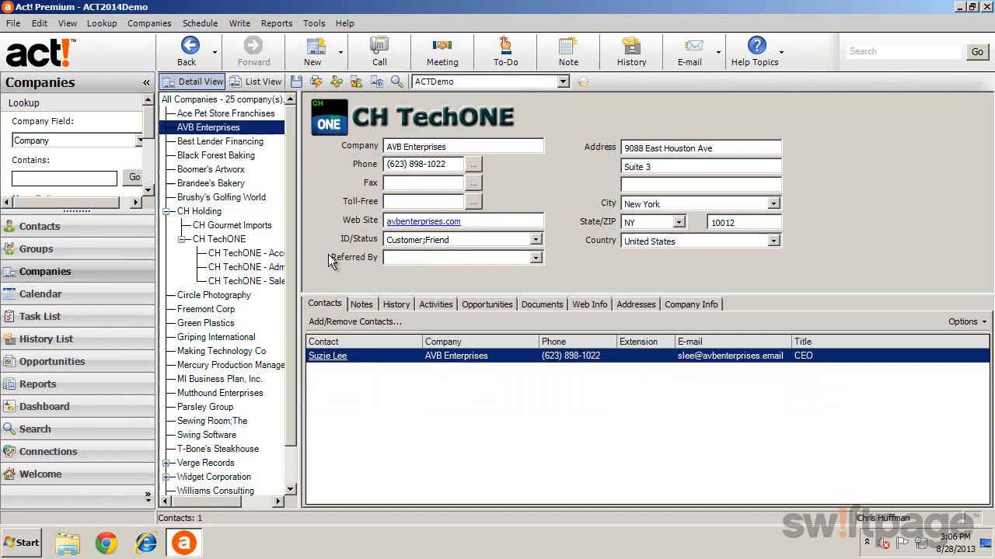
mouse_move(376, 289)
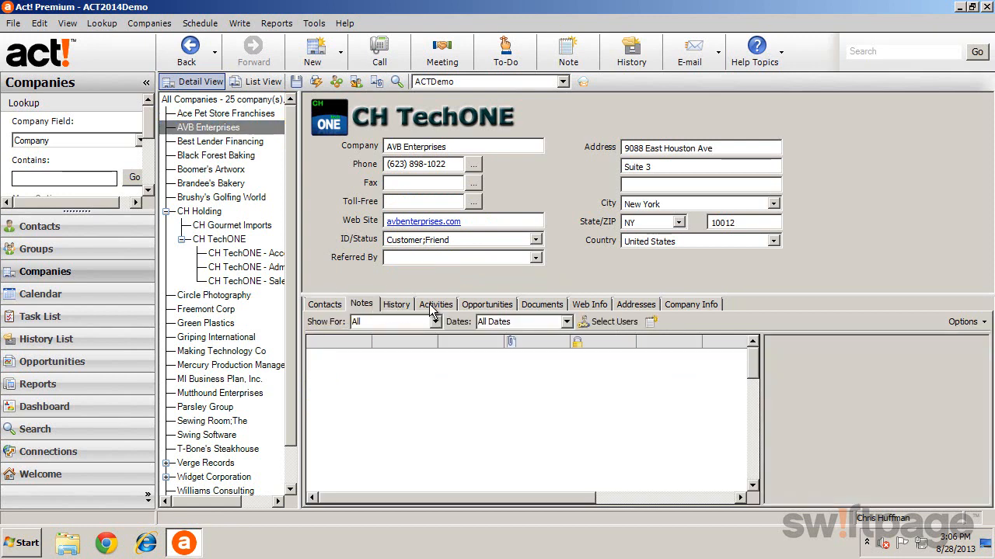
- Review AVB Enterprises' two activities, then load Google Driving Directions from Web Info
click(435, 303)
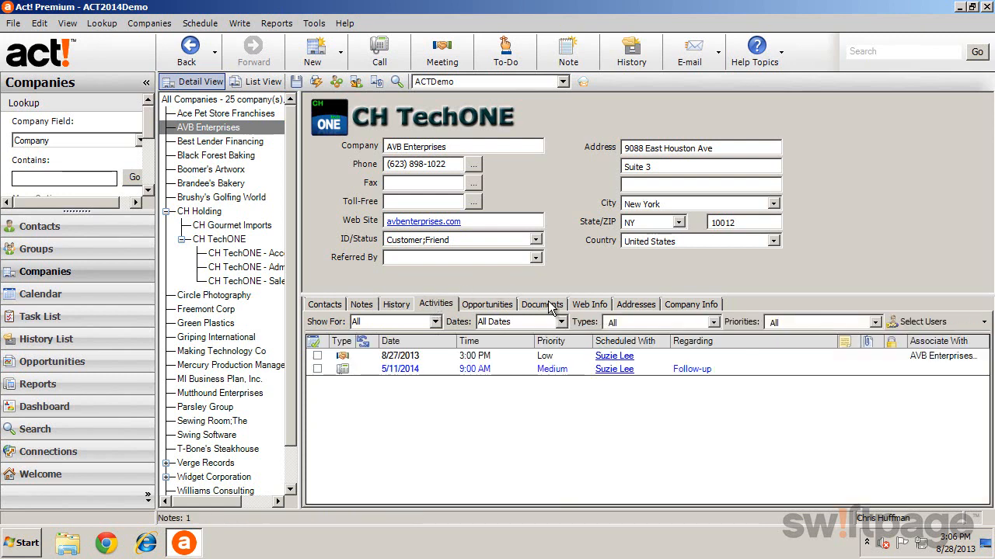
click(588, 303)
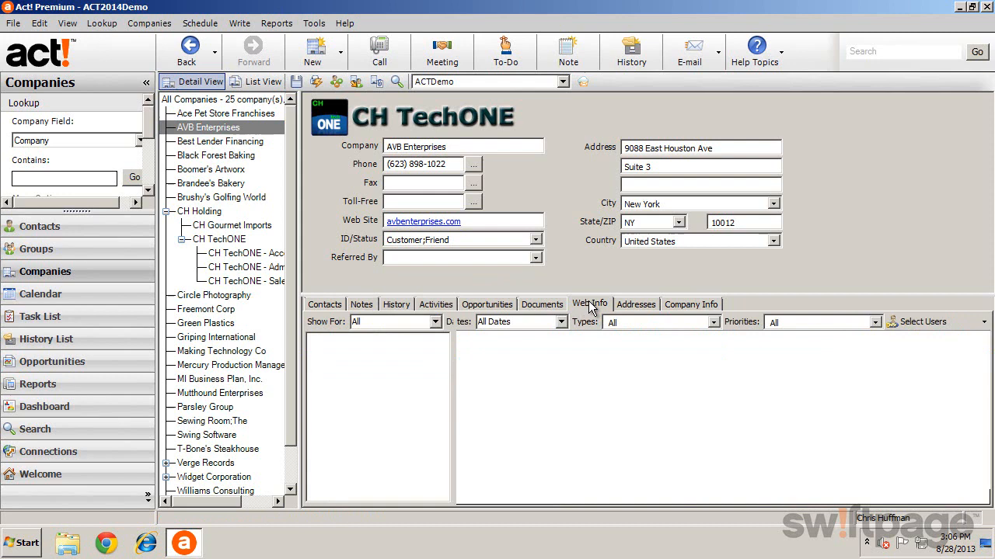
click(589, 303)
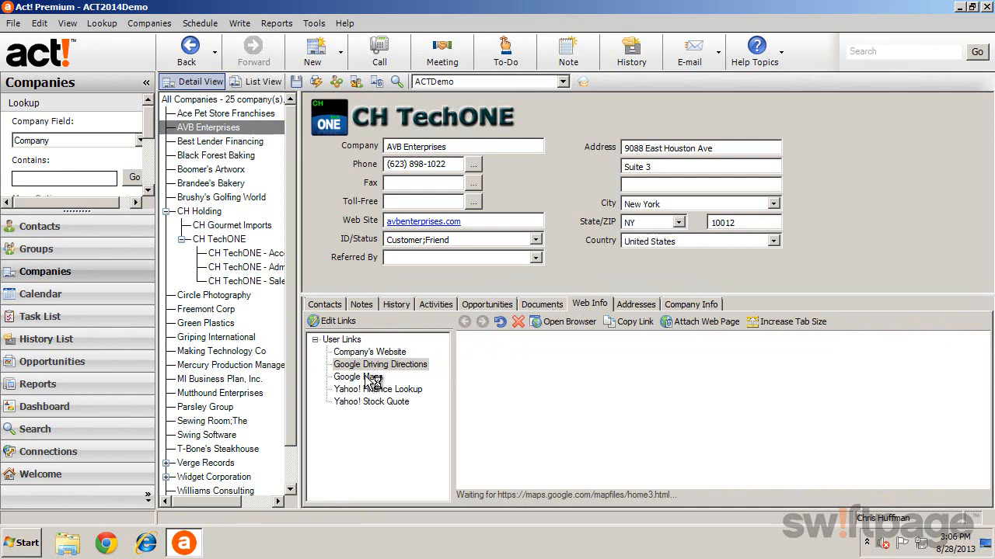
click(379, 364)
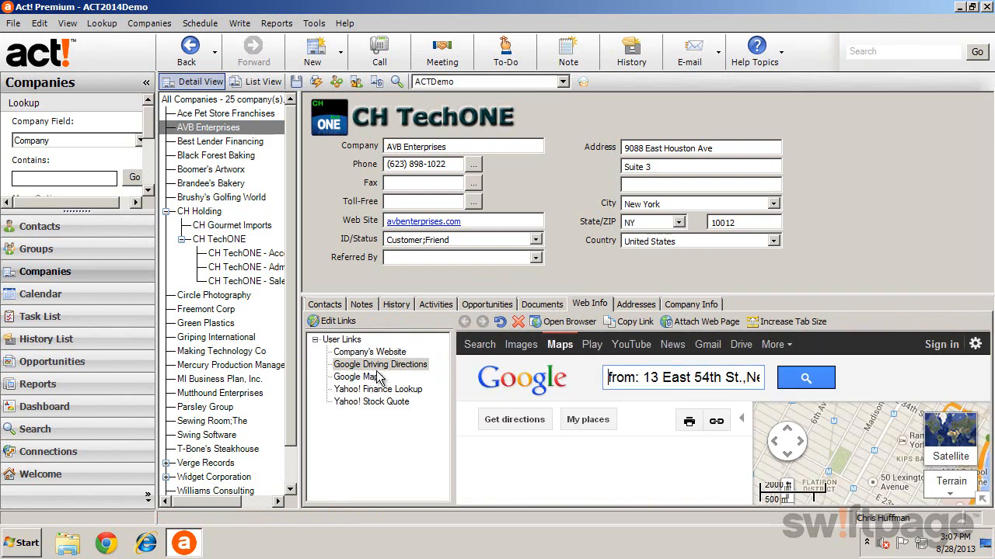
click(690, 304)
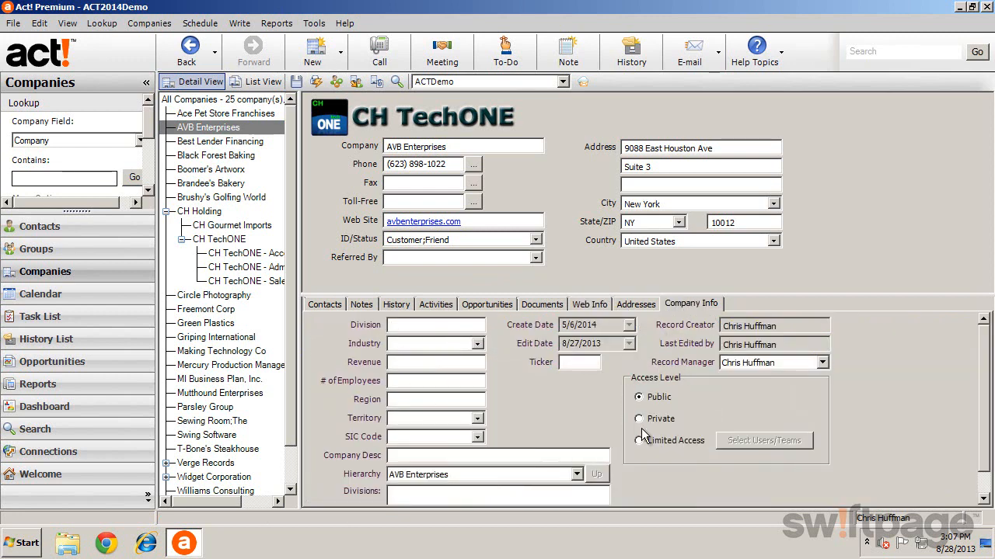
mouse_move(606, 435)
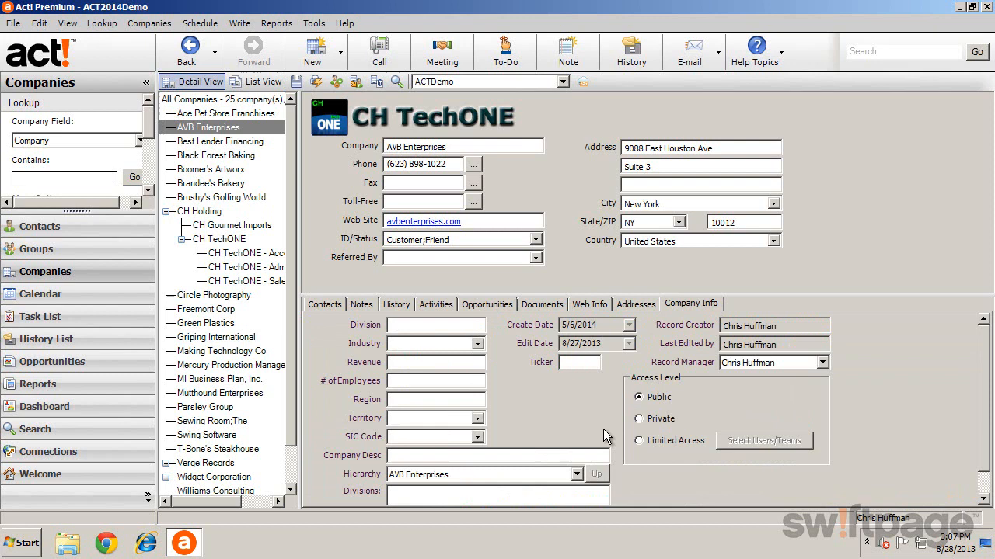
mouse_move(338, 309)
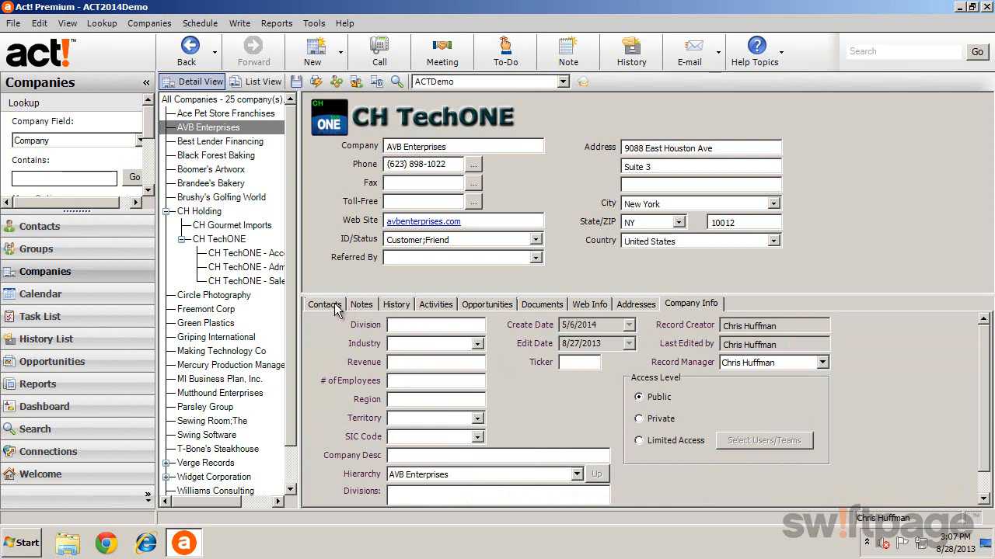
- Show AVB Enterprises' contacts and open its Add/Remove Contacts window
click(325, 303)
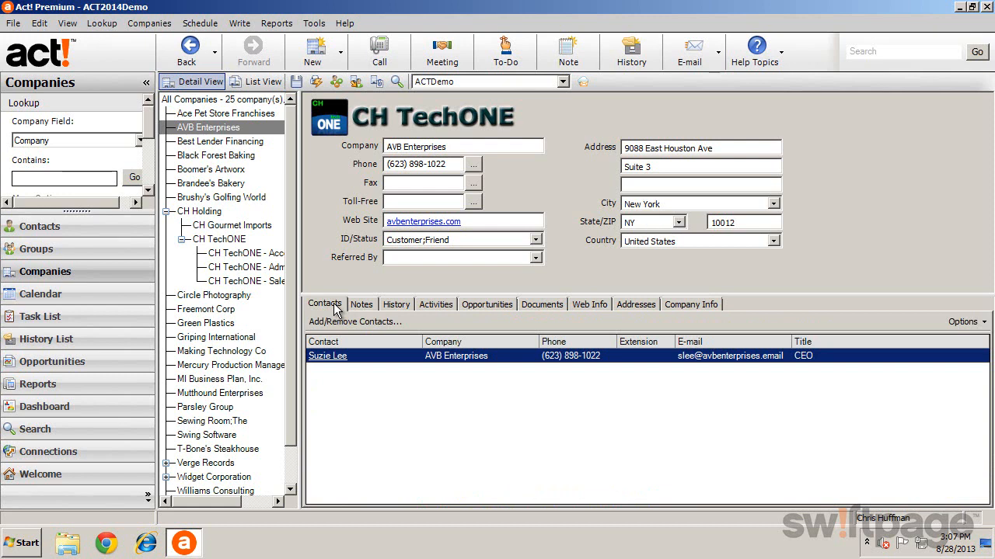
mouse_move(364, 346)
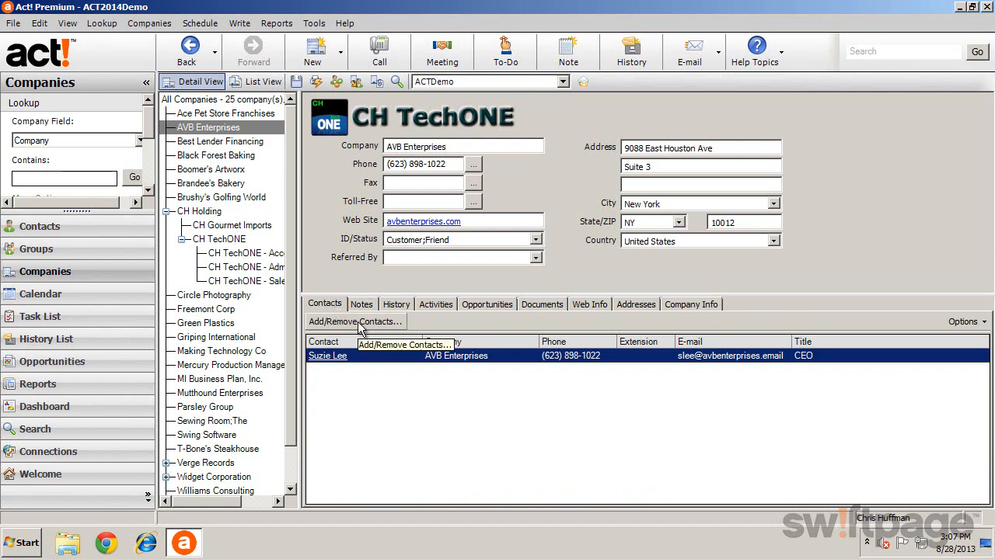
click(355, 322)
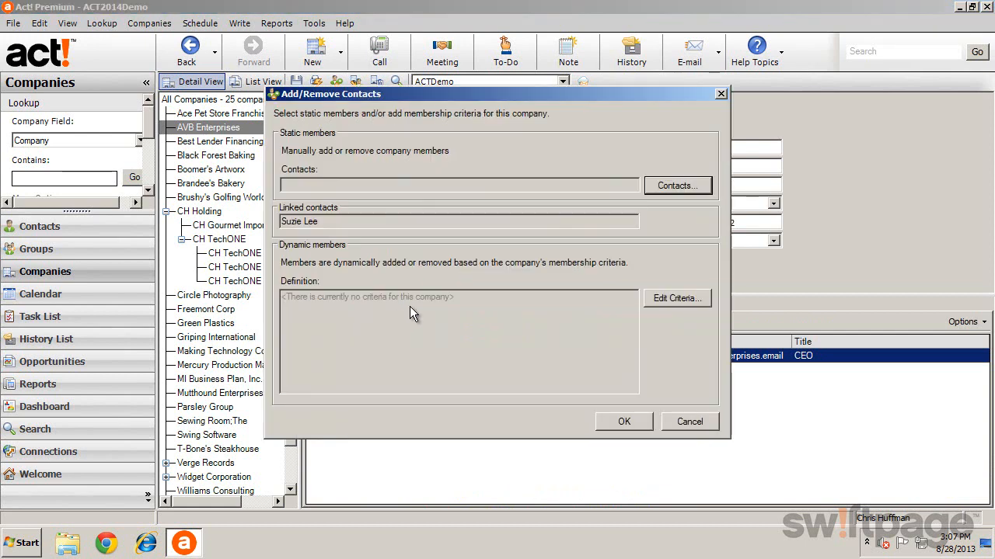
mouse_move(496, 289)
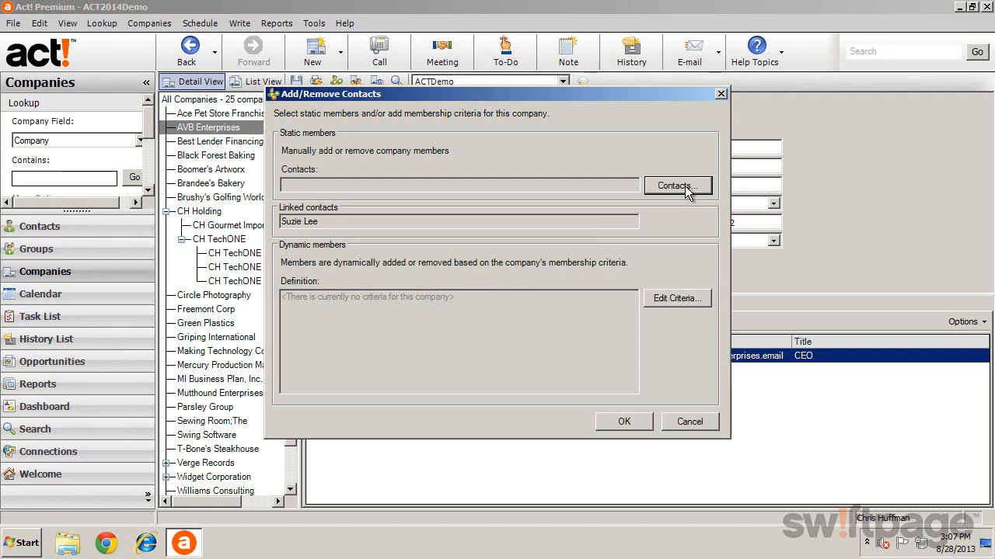
- Pick Cadbury, William from the company-sorted contact list as a static member
click(676, 186)
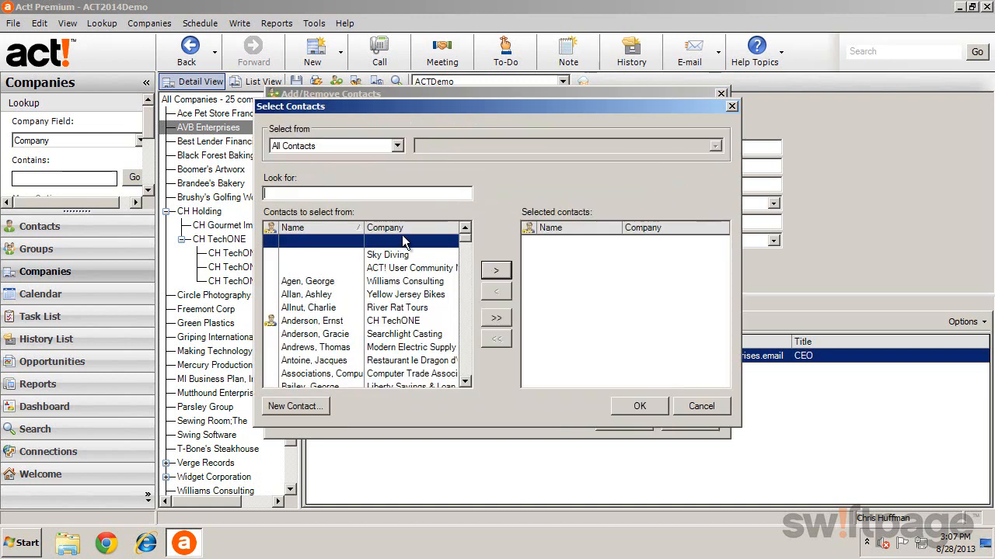
click(412, 228)
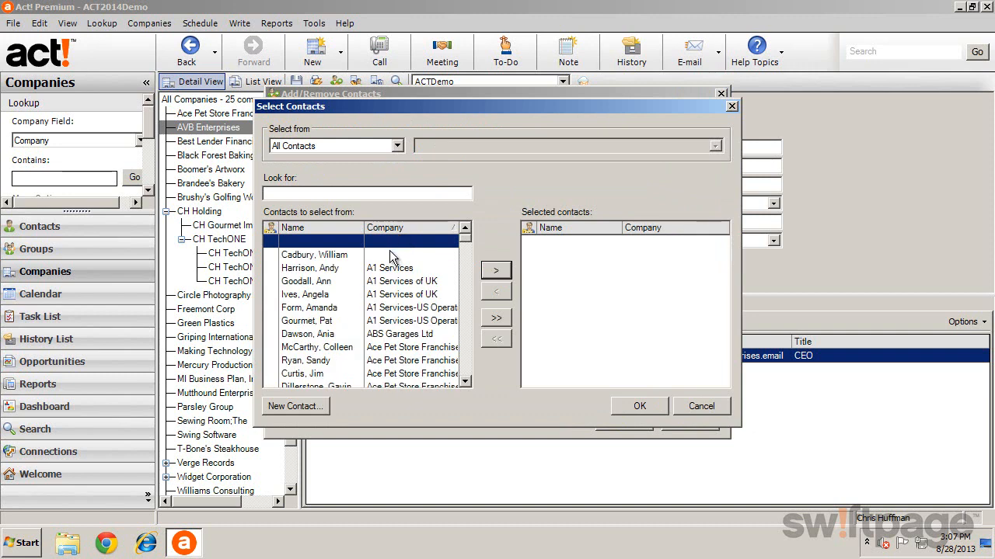
click(496, 269)
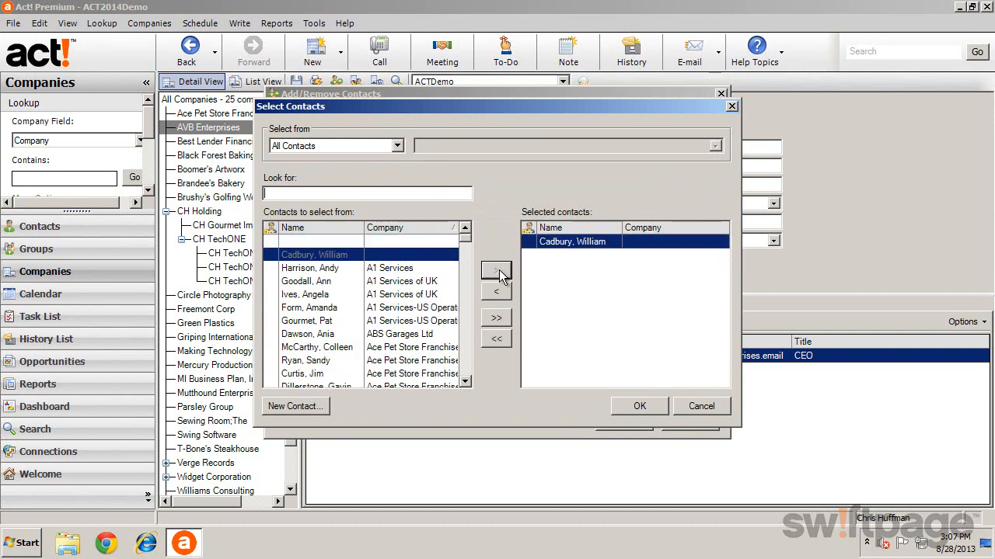
click(639, 406)
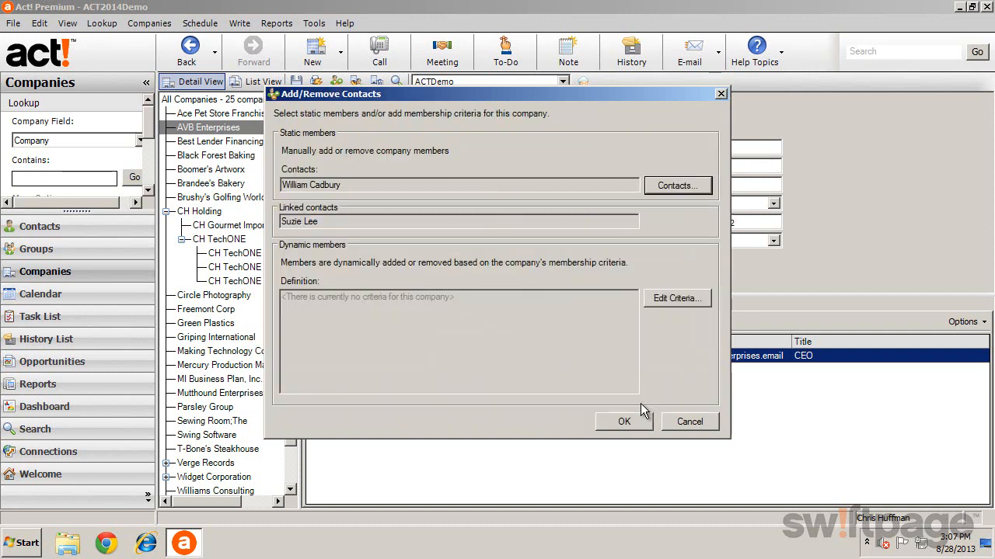
mouse_move(346, 226)
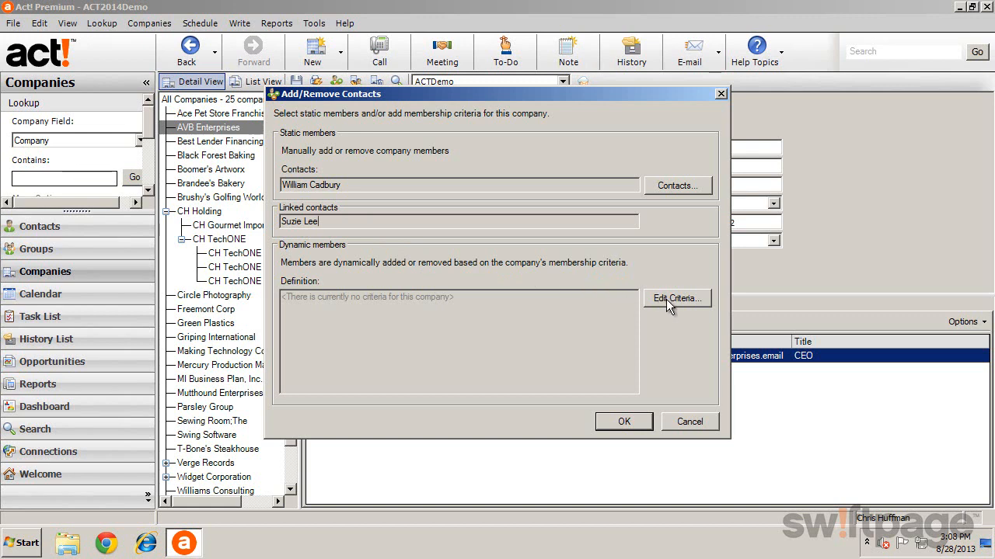
- Check the Company Criteria dialog, then close Add/Remove Contacts with OK
click(675, 298)
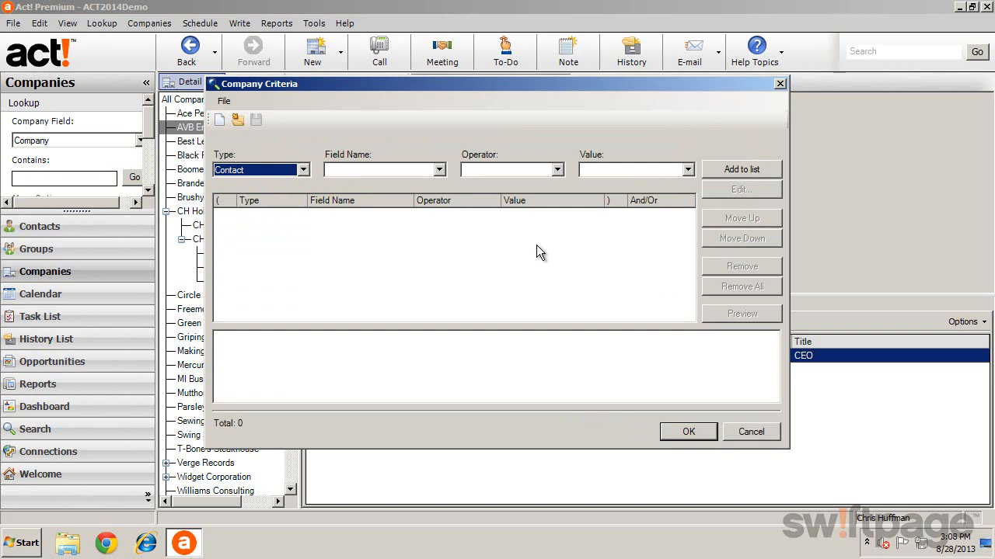
mouse_move(597, 328)
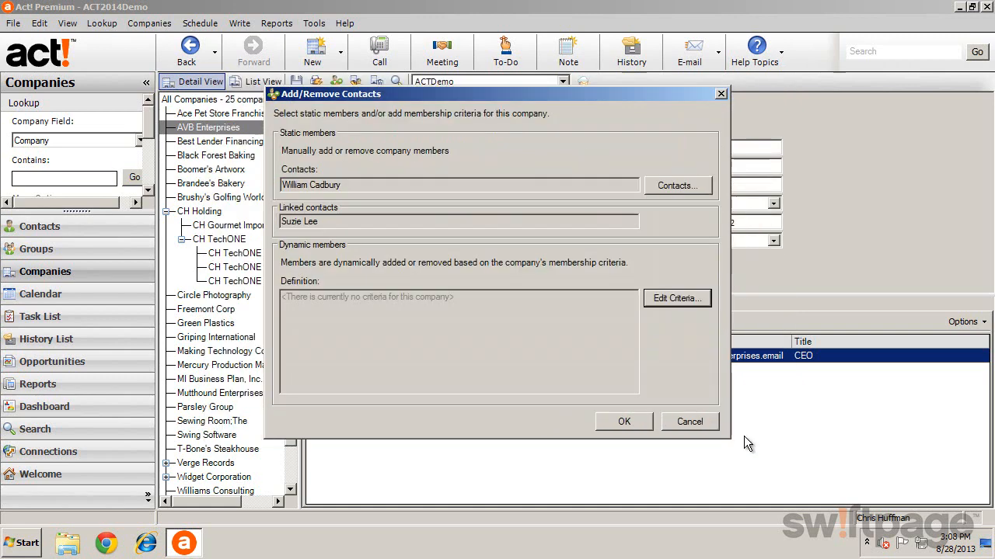
click(623, 421)
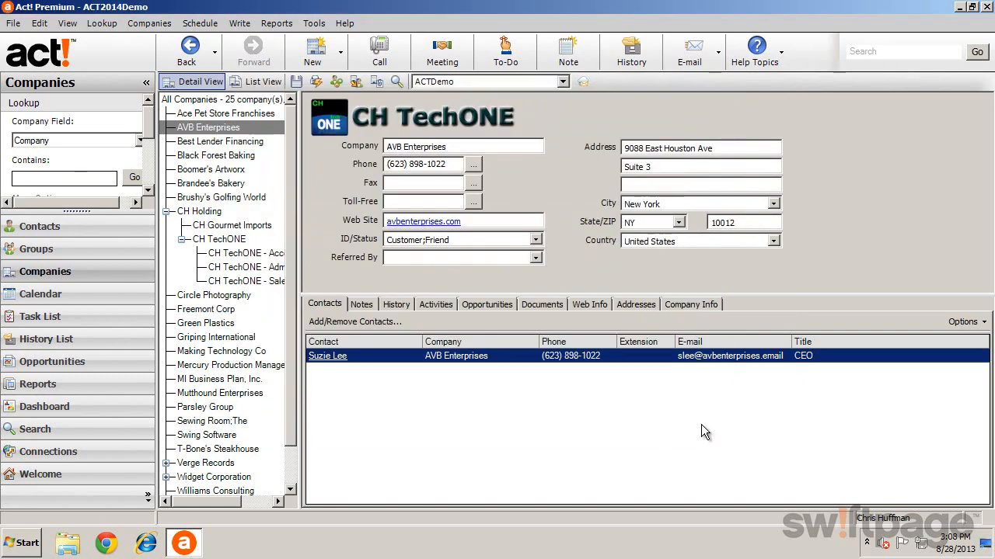